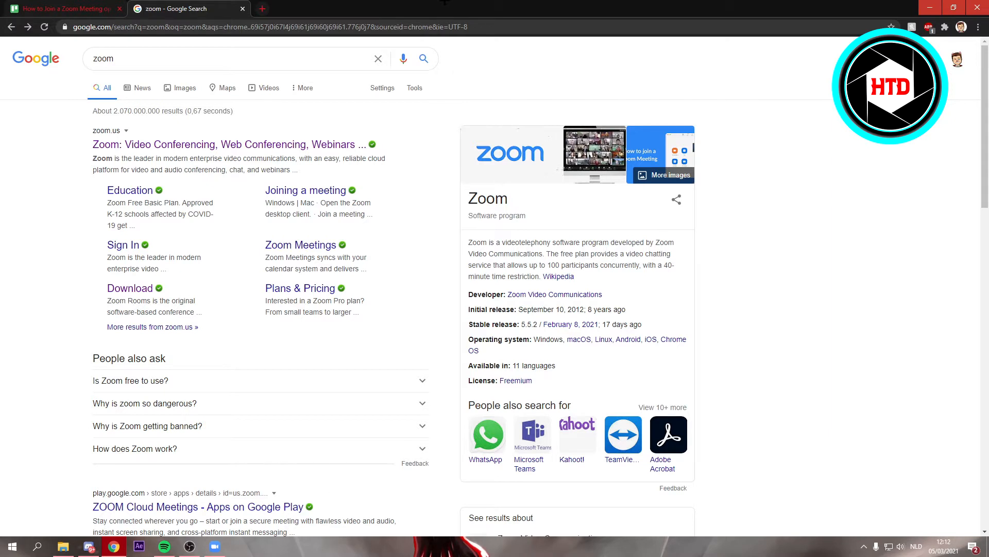
mouse_move(274, 144)
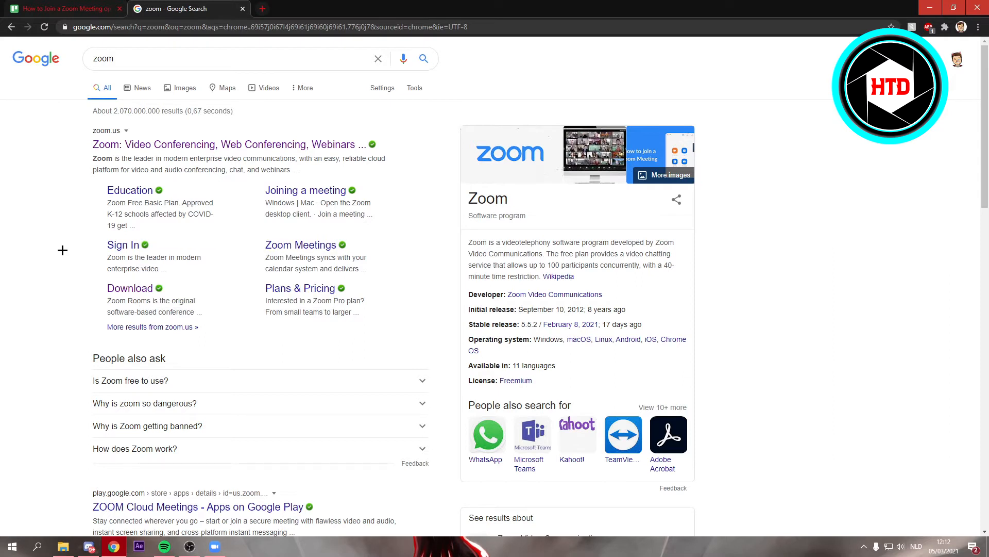
mouse_move(89, 271)
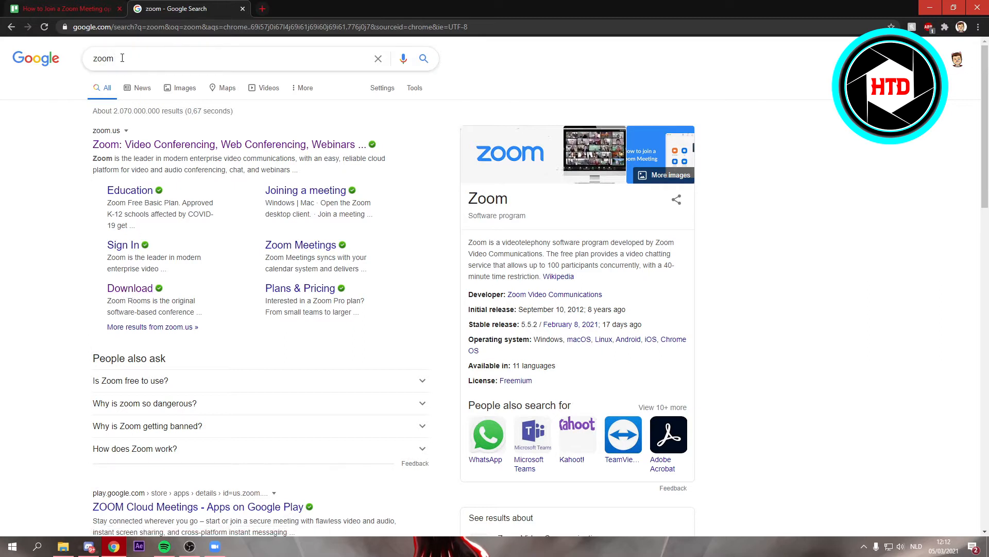
Launch the Zoom desktop client and bring up its Join Meeting form.
click(130, 287)
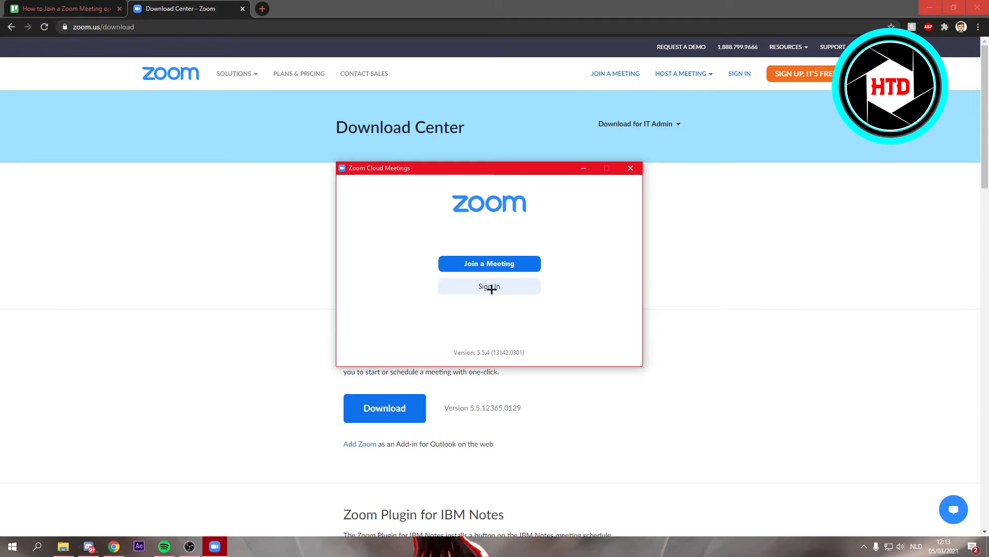
mouse_move(476, 282)
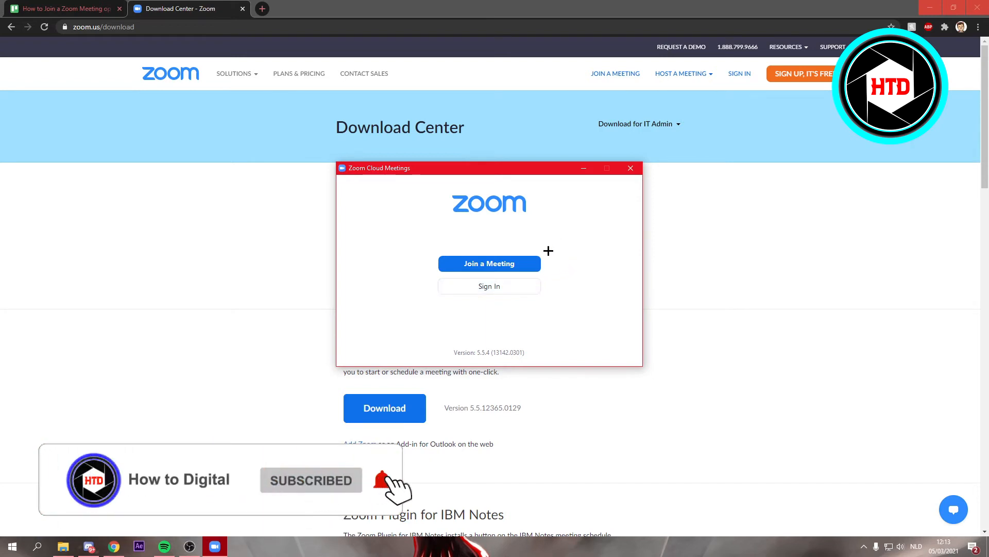
click(489, 263)
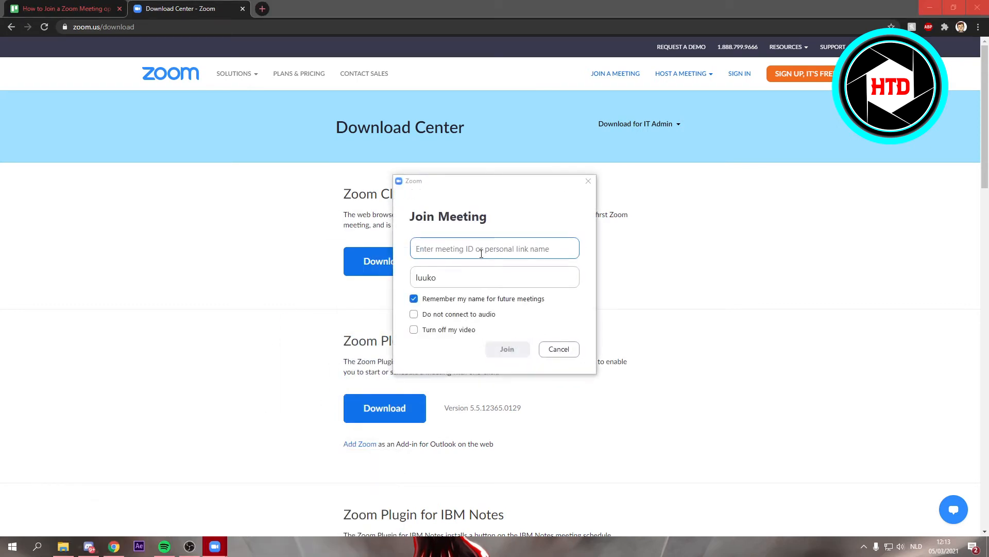
mouse_move(608, 254)
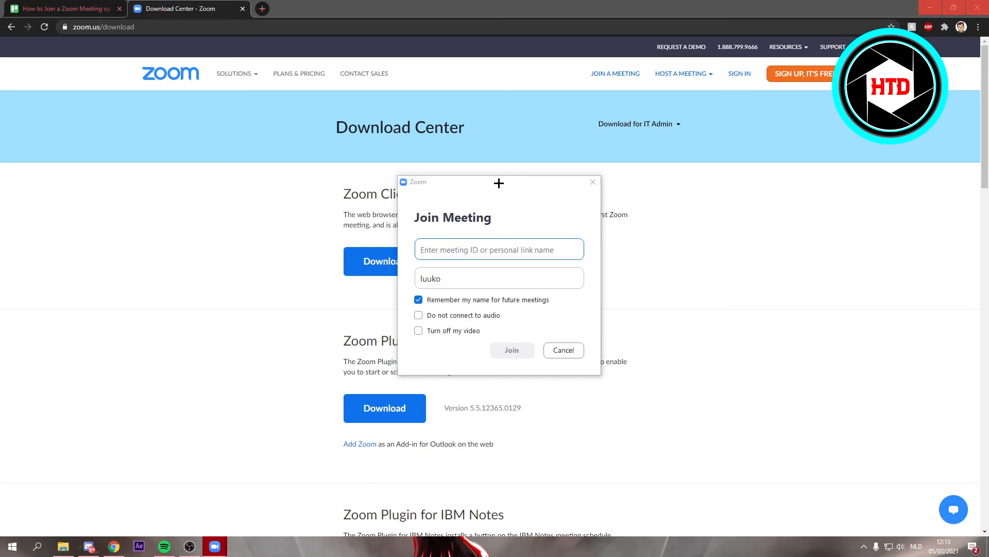
mouse_move(514, 248)
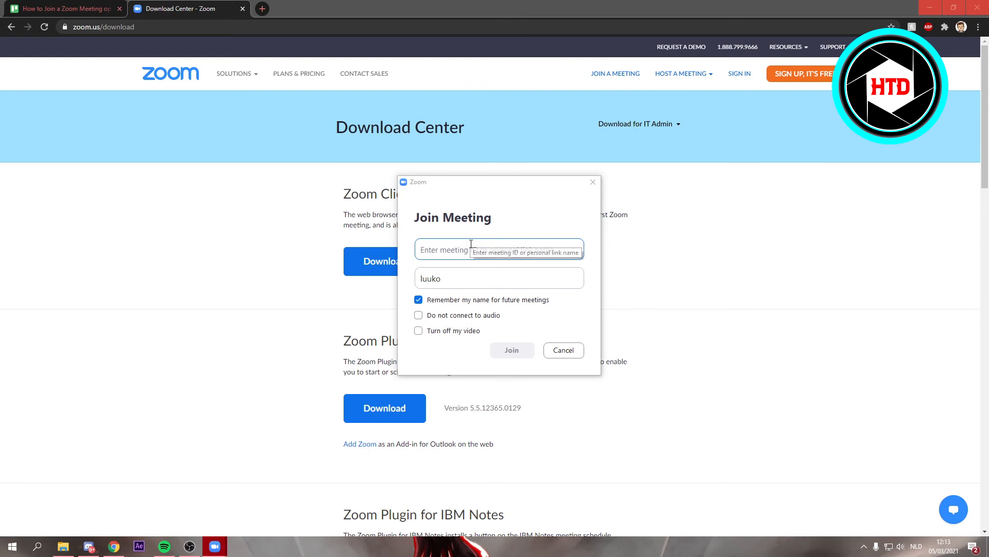
mouse_move(491, 241)
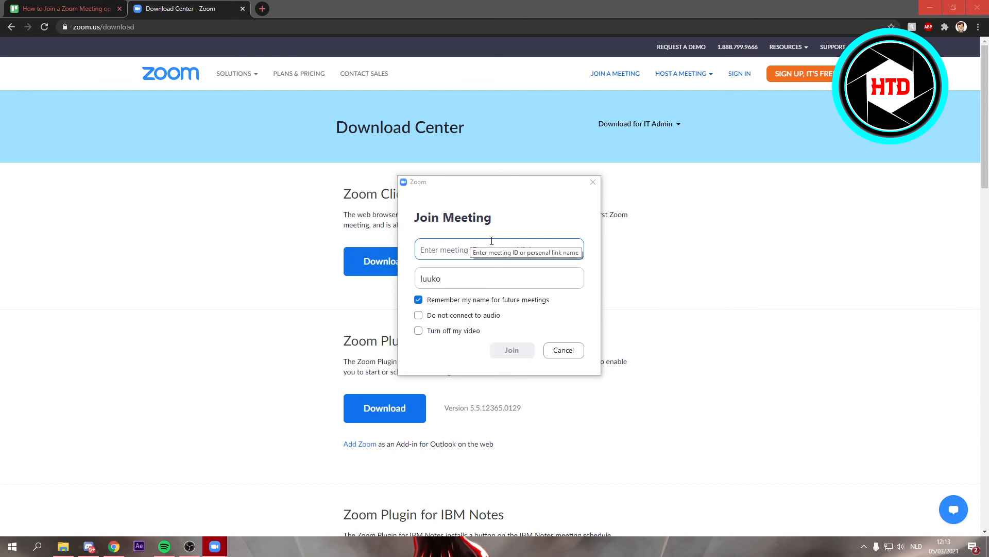